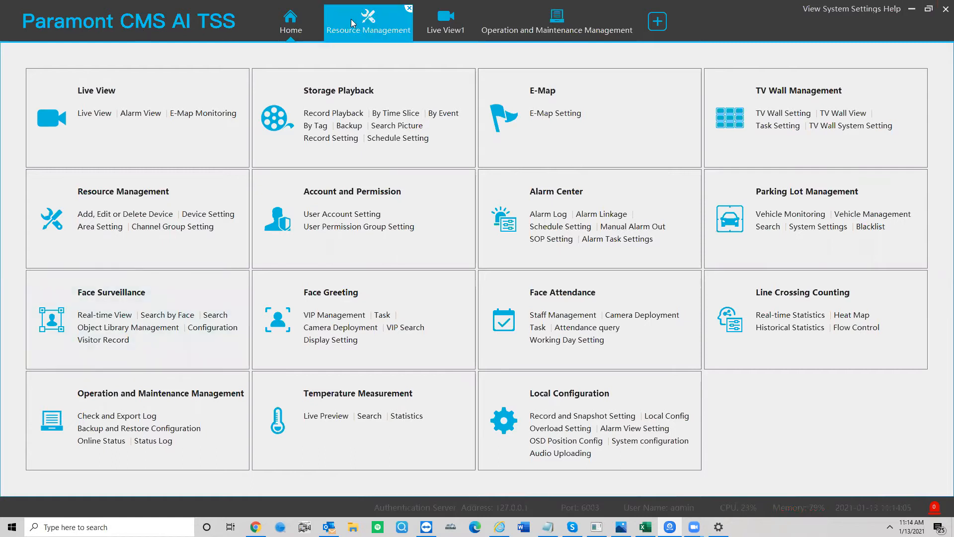
Open the Storage Playback module from its tile.
left_click(290, 25)
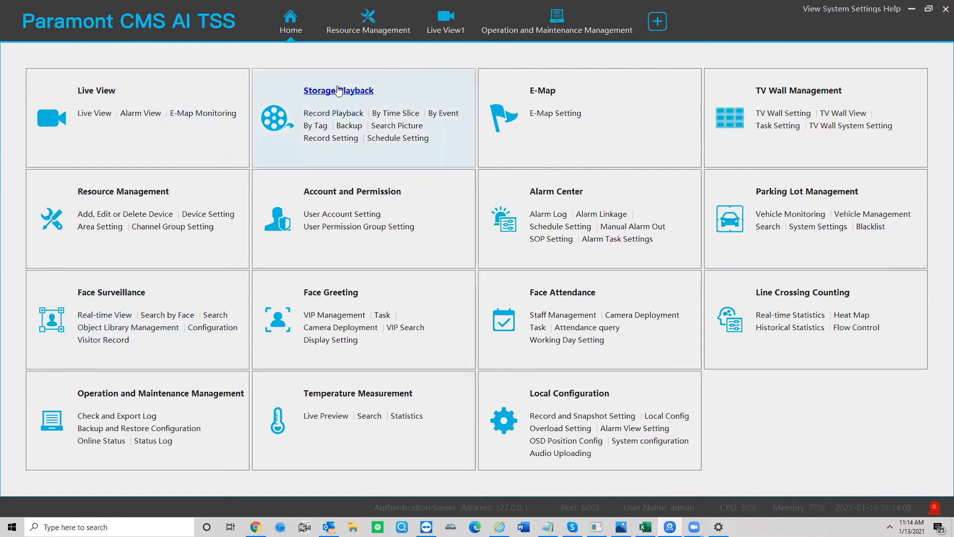
mouse_move(528, 76)
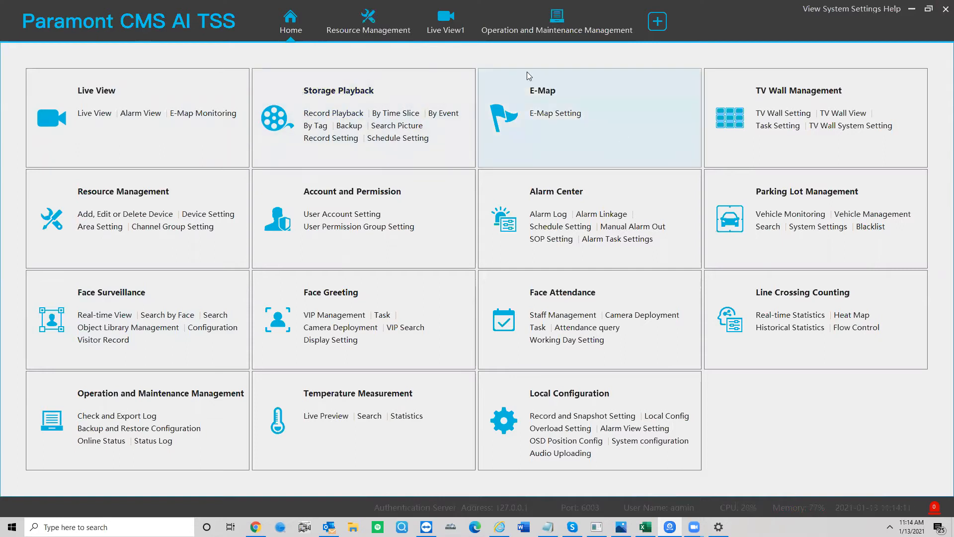
mouse_move(338, 90)
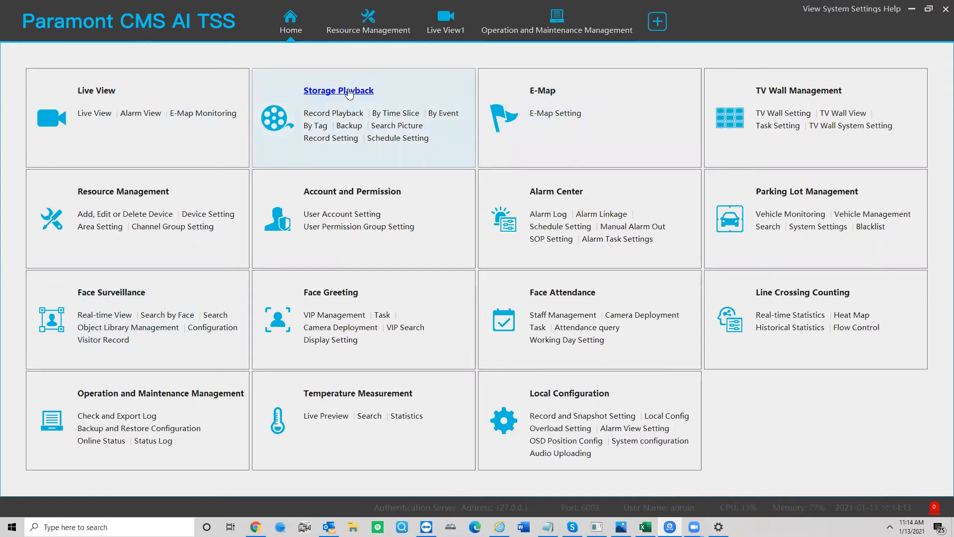
left_click(339, 90)
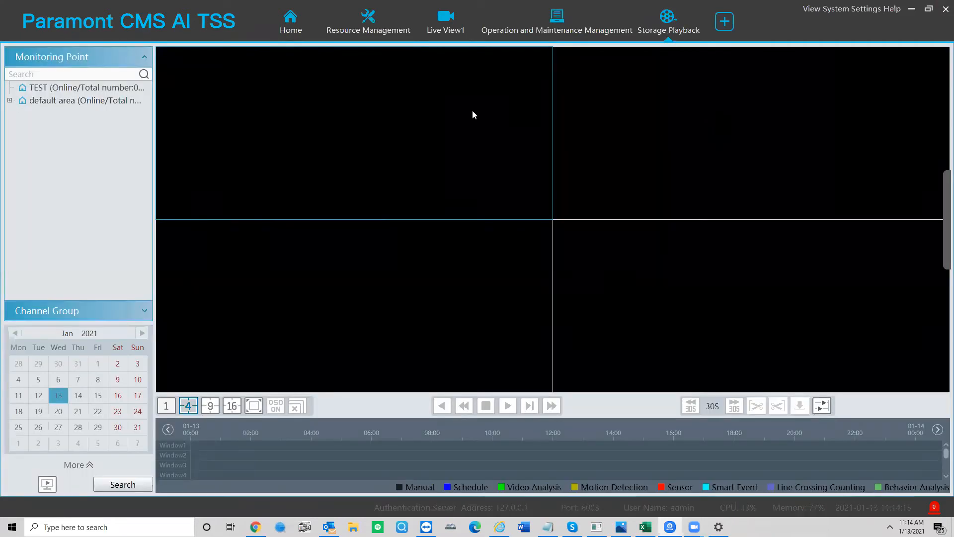
mouse_move(453, 133)
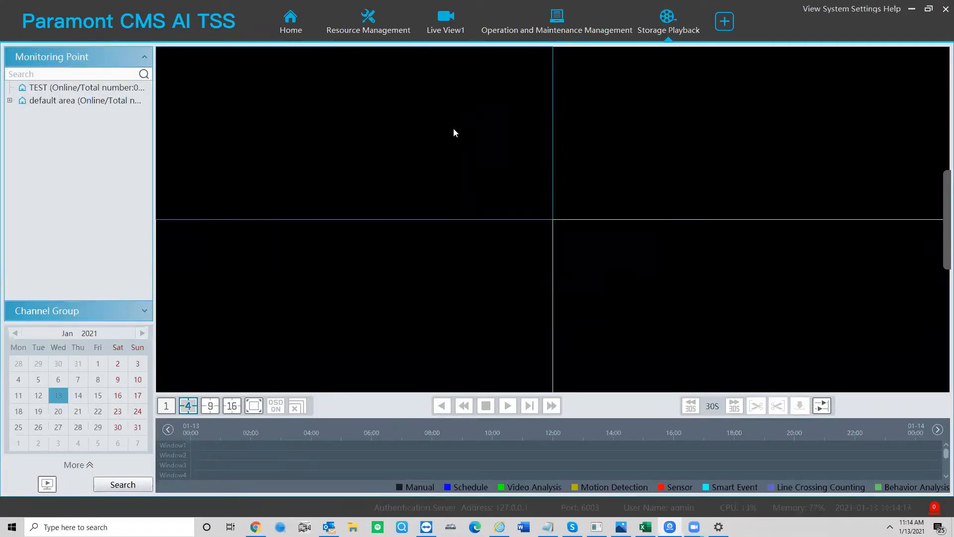
mouse_move(136, 185)
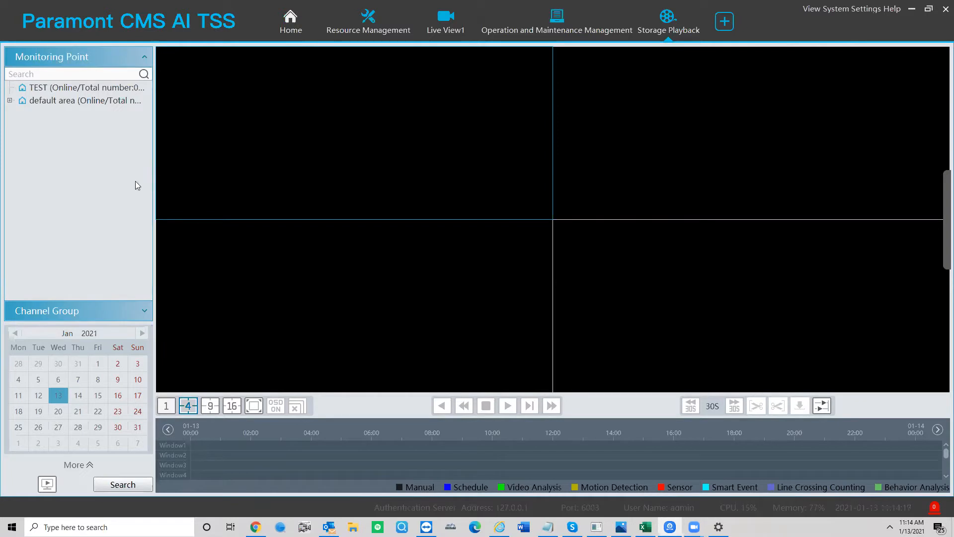
mouse_move(35, 508)
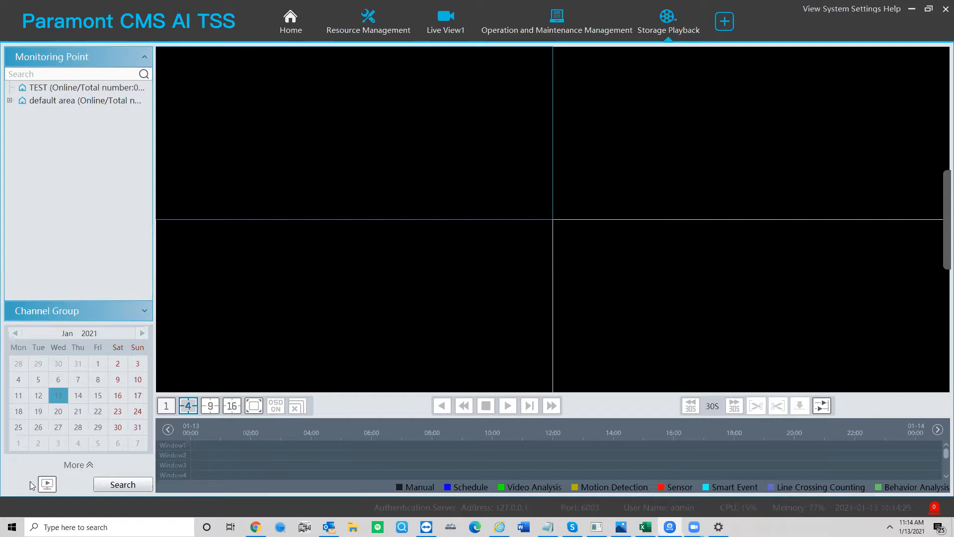
mouse_move(73, 254)
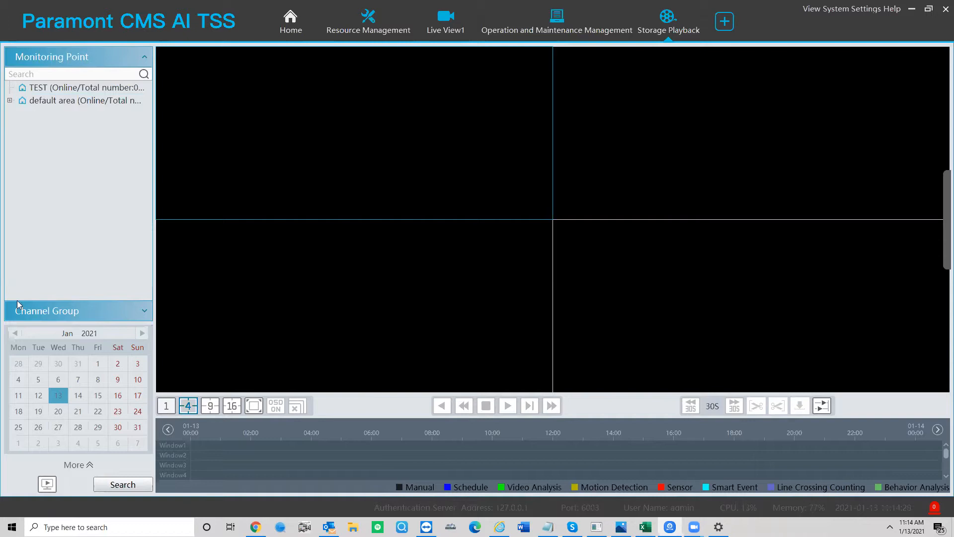
mouse_move(47, 483)
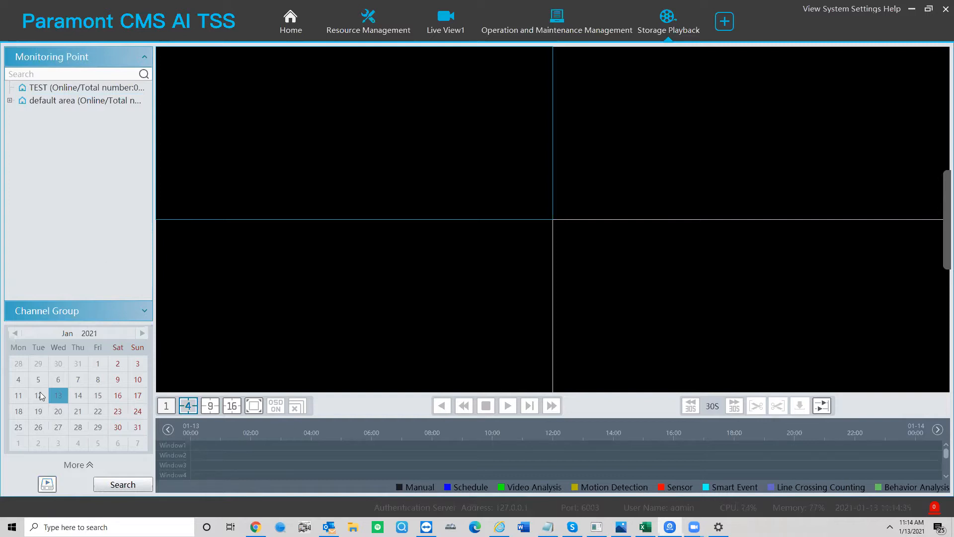
Select the TEST monitoring point, briefly the default area group, then TEST again.
left_click(79, 87)
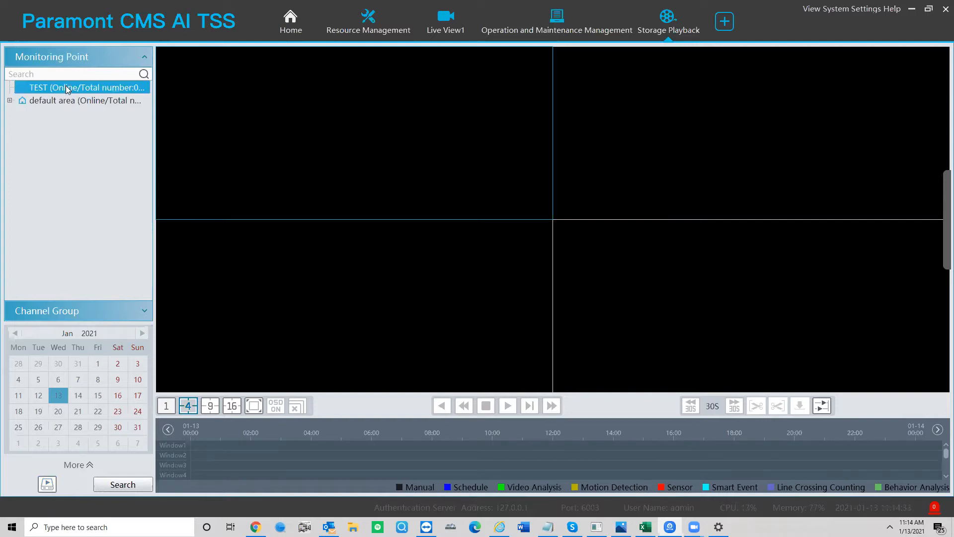
left_click(85, 101)
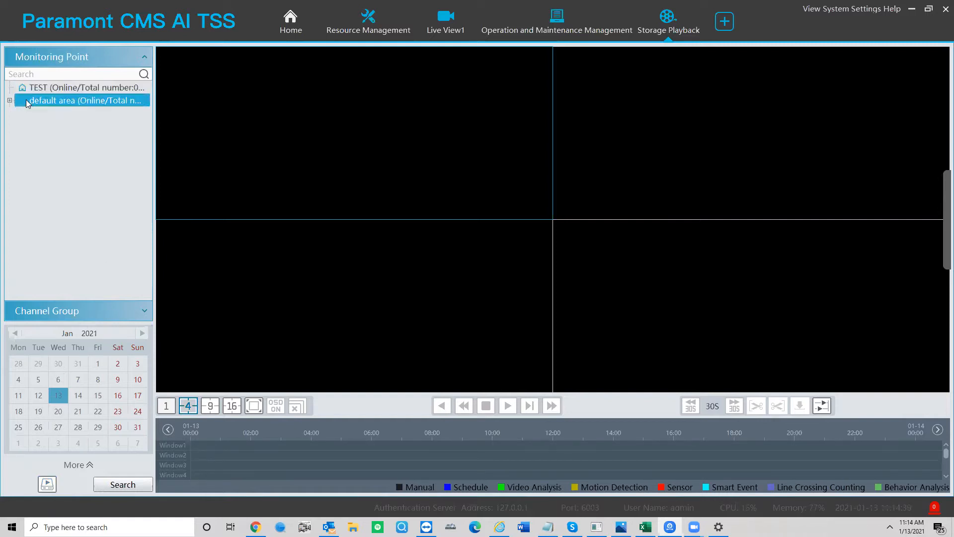
left_click(82, 87)
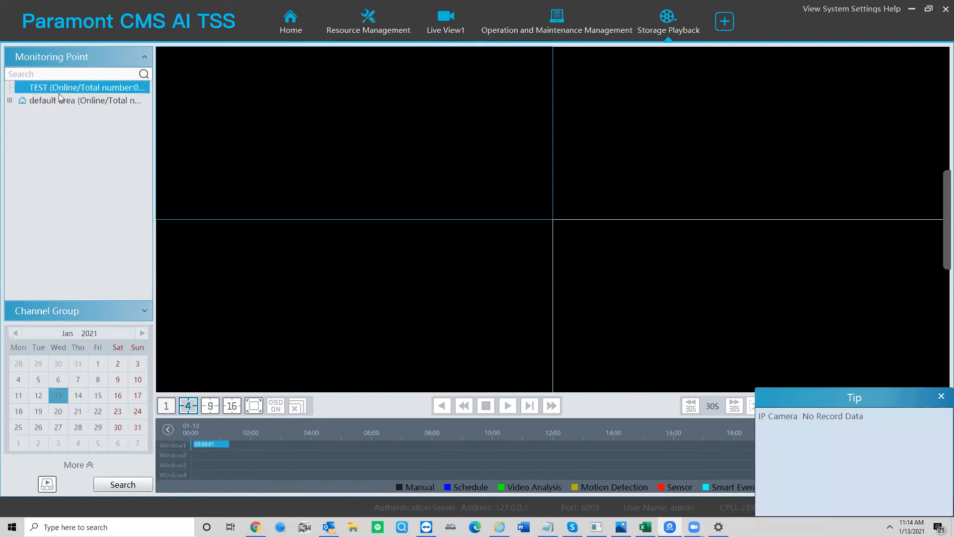
mouse_move(38, 238)
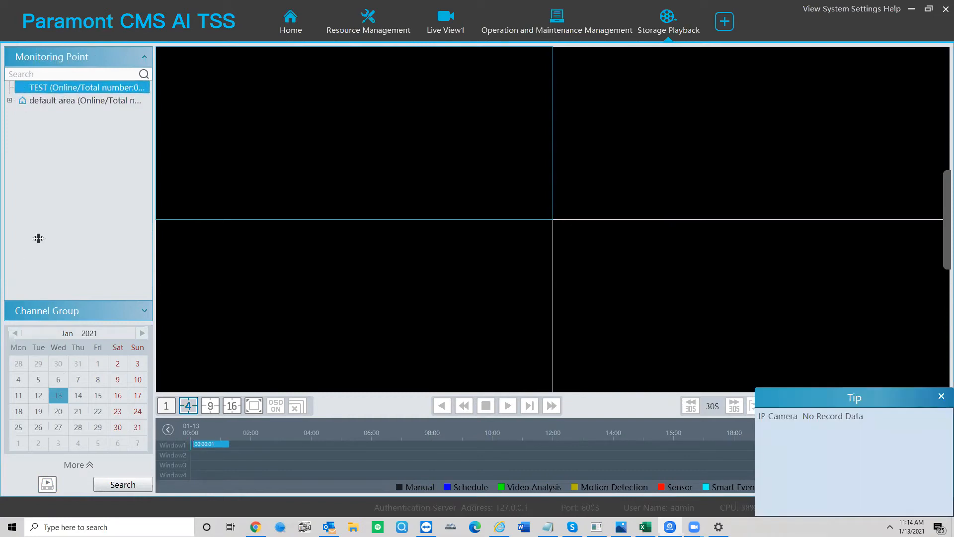
mouse_move(47, 90)
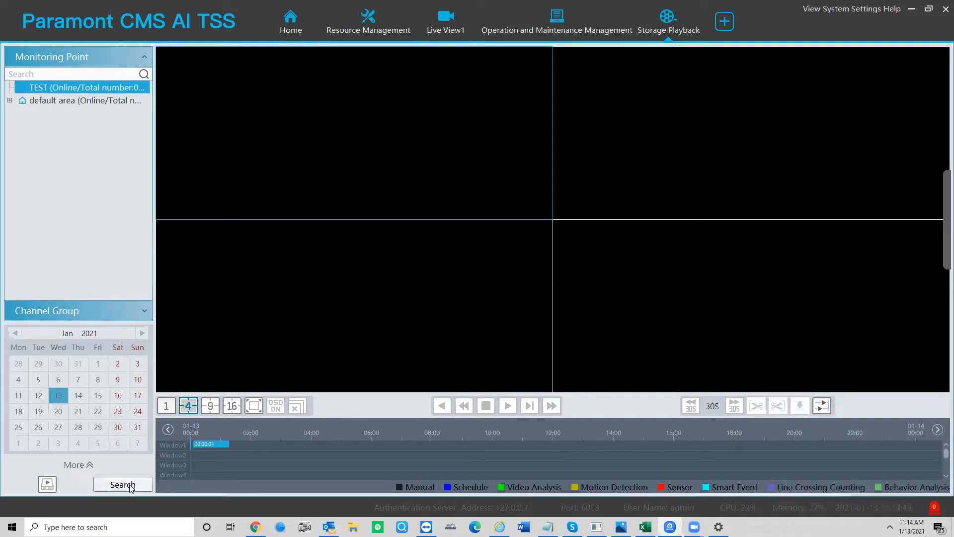
mouse_move(556, 453)
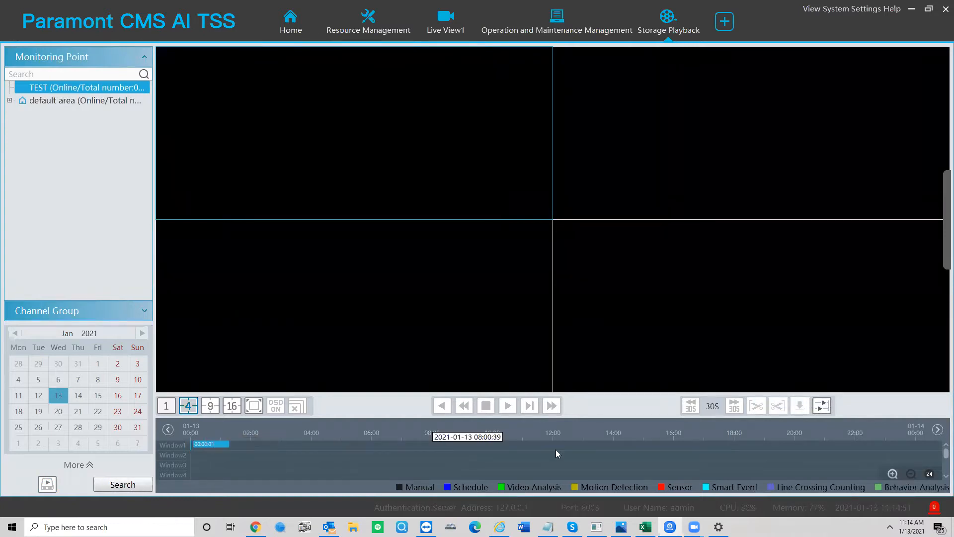
mouse_move(555, 453)
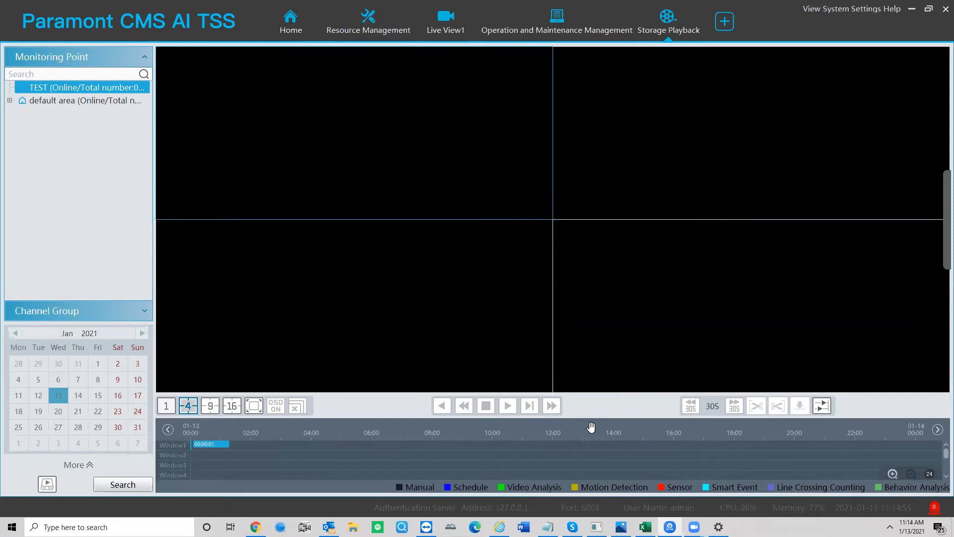
mouse_move(210, 446)
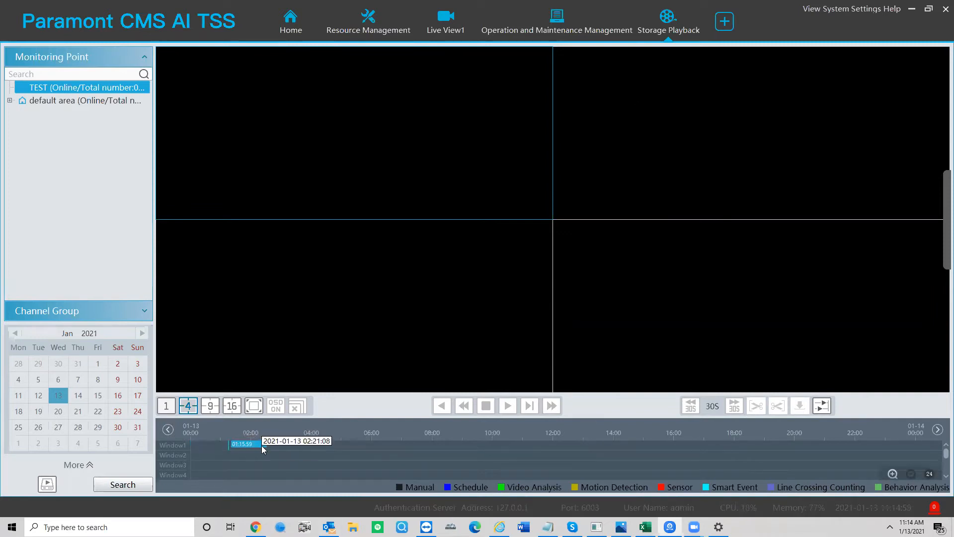
Move Window1's playback position to around 02:00 on the timeline.
left_click(266, 444)
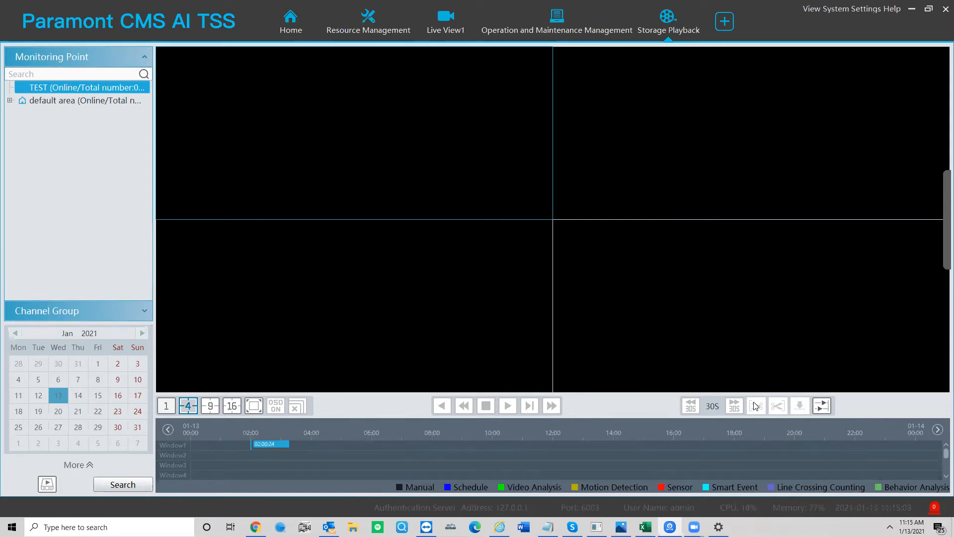
mouse_move(757, 406)
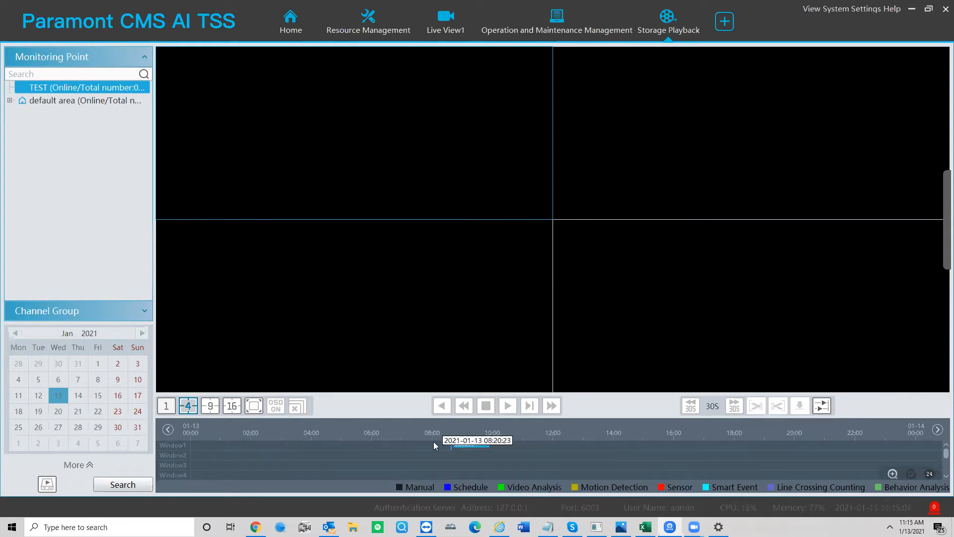
mouse_move(344, 442)
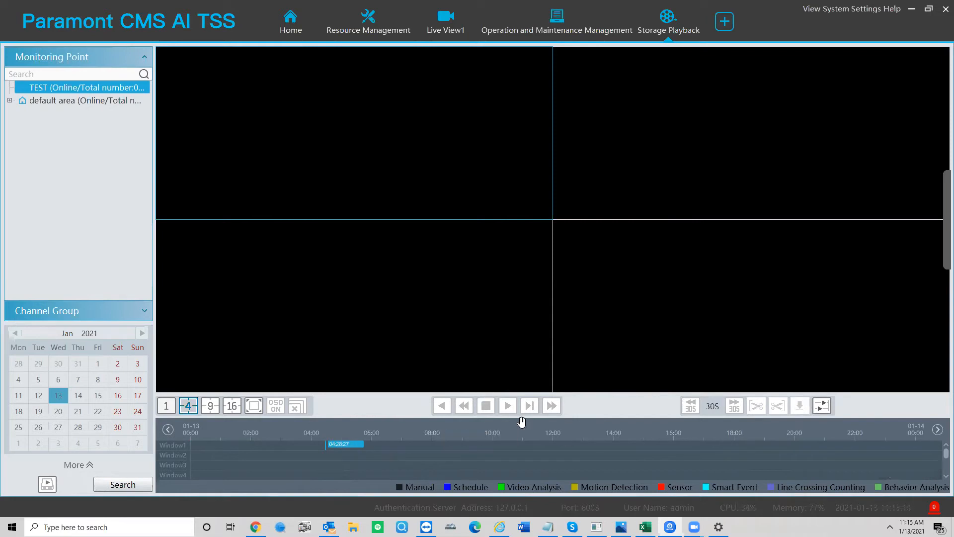
mouse_move(583, 458)
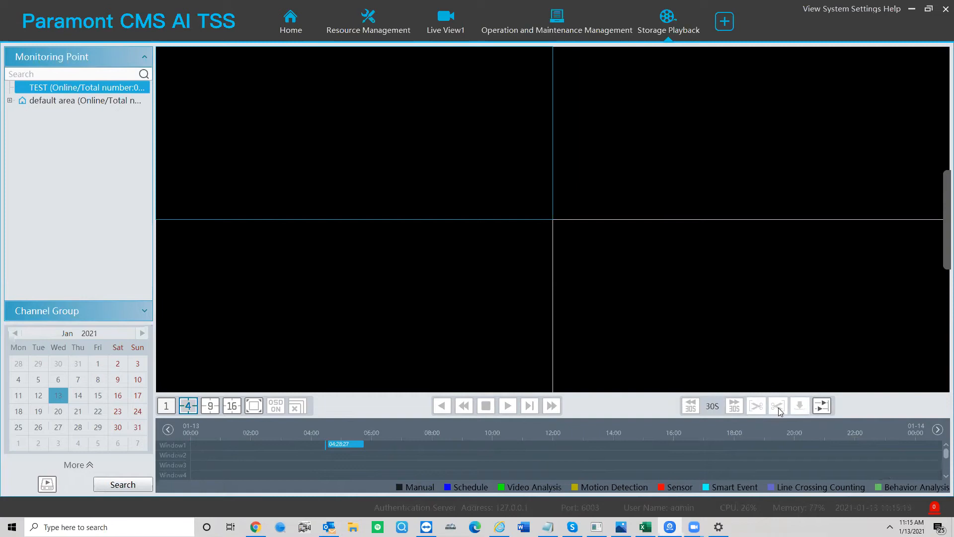
mouse_move(778, 406)
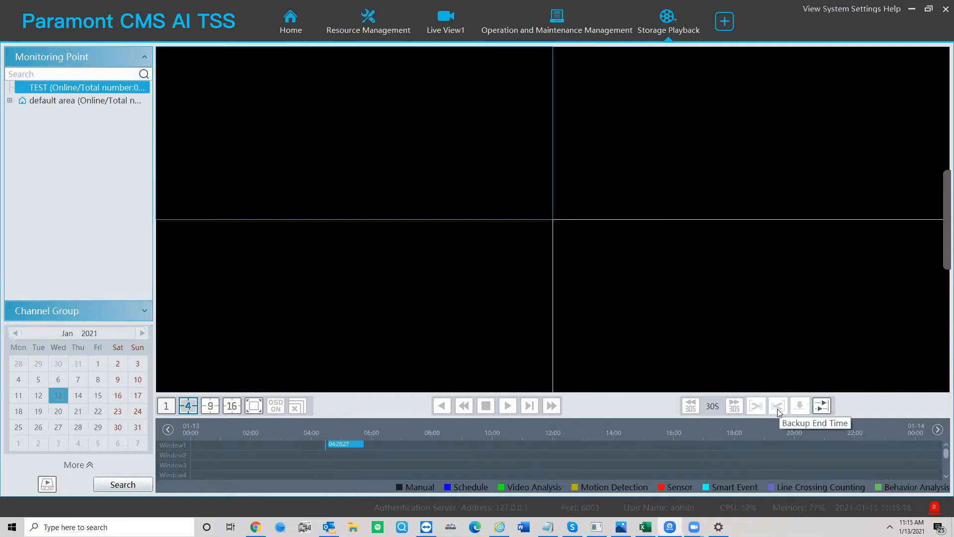
mouse_move(821, 406)
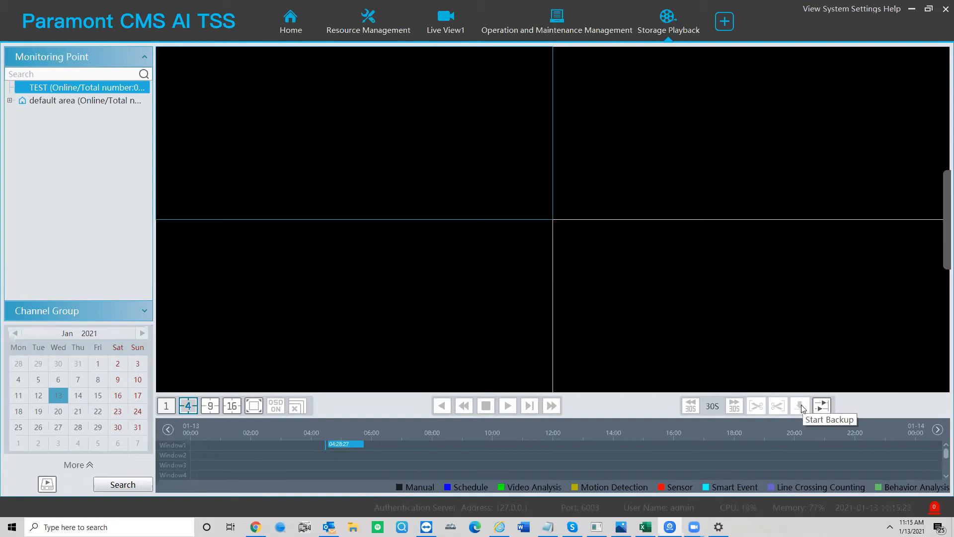
mouse_move(810, 426)
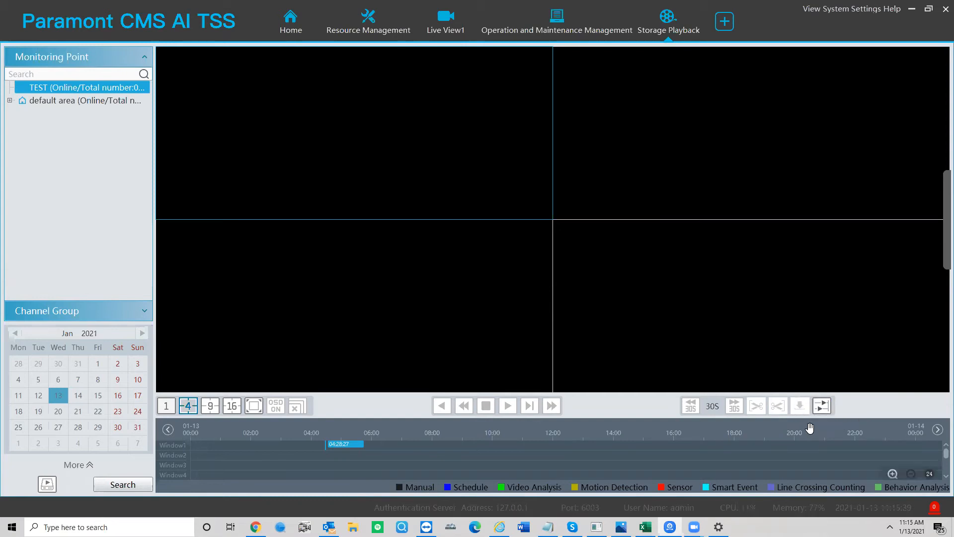
mouse_move(366, 301)
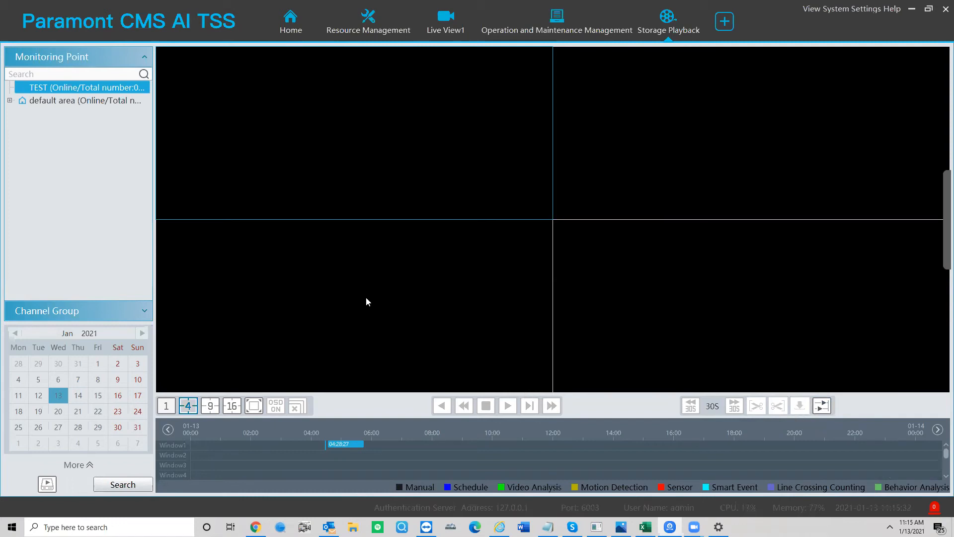
mouse_move(447, 70)
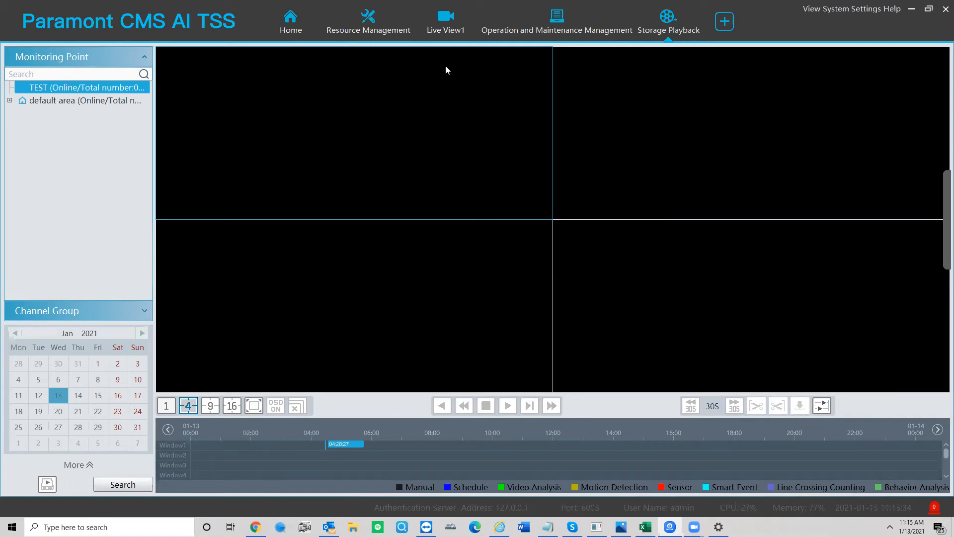
mouse_move(418, 104)
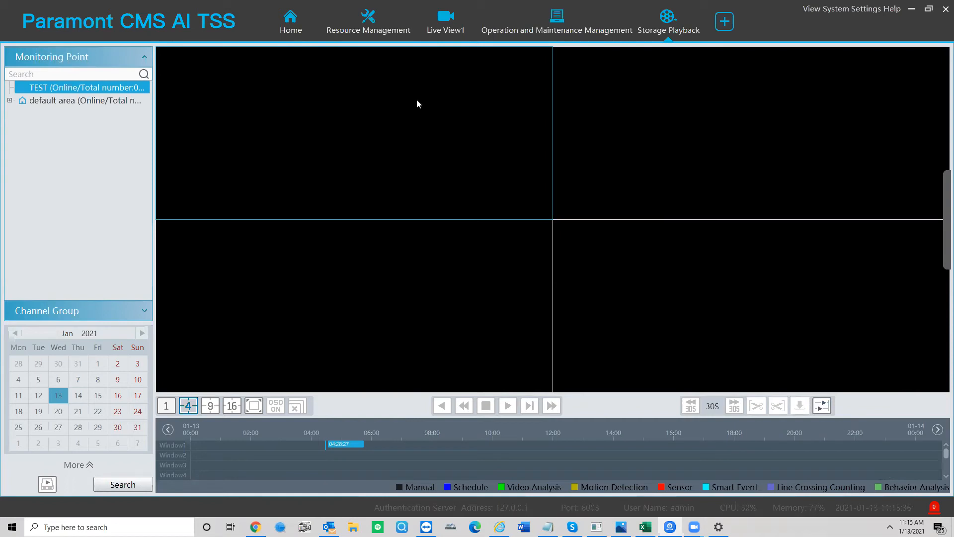
mouse_move(463, 91)
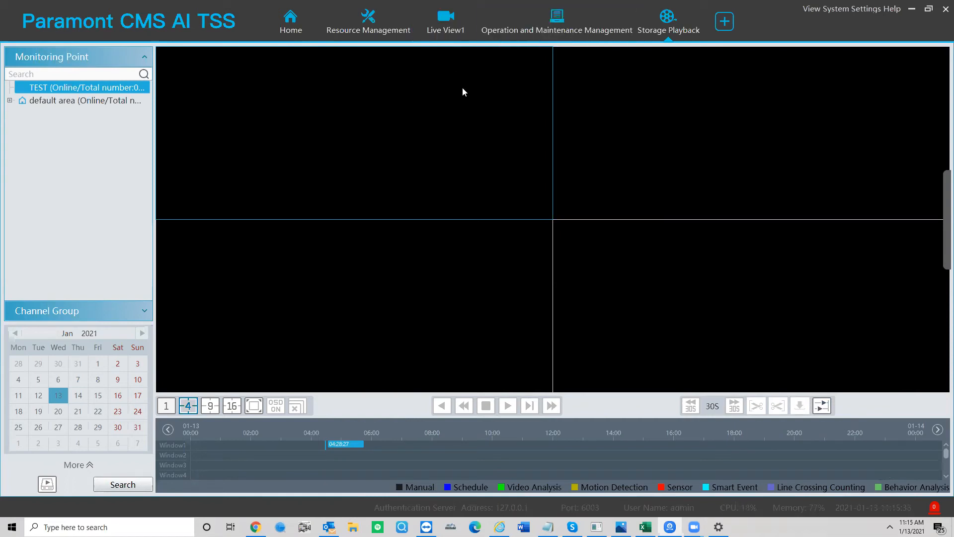
mouse_move(390, 144)
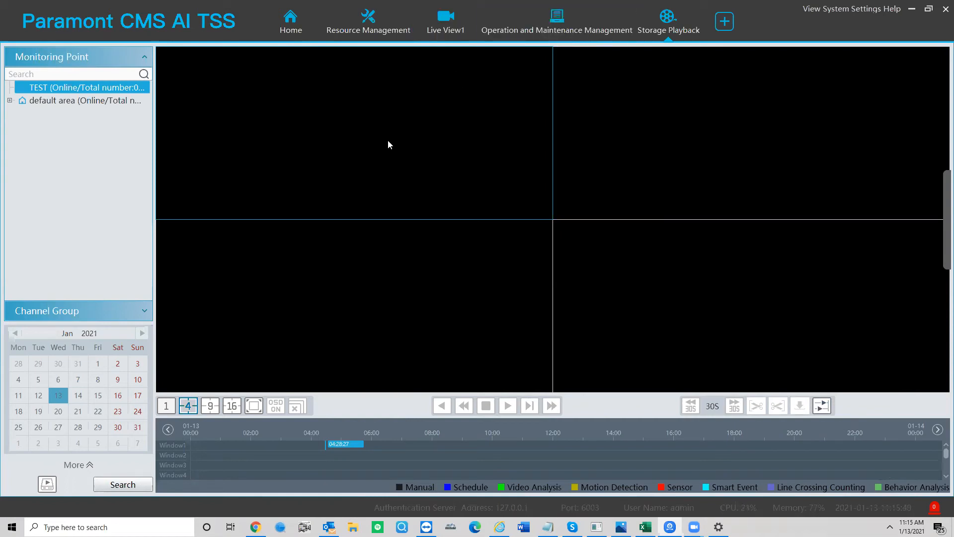
mouse_move(260, 28)
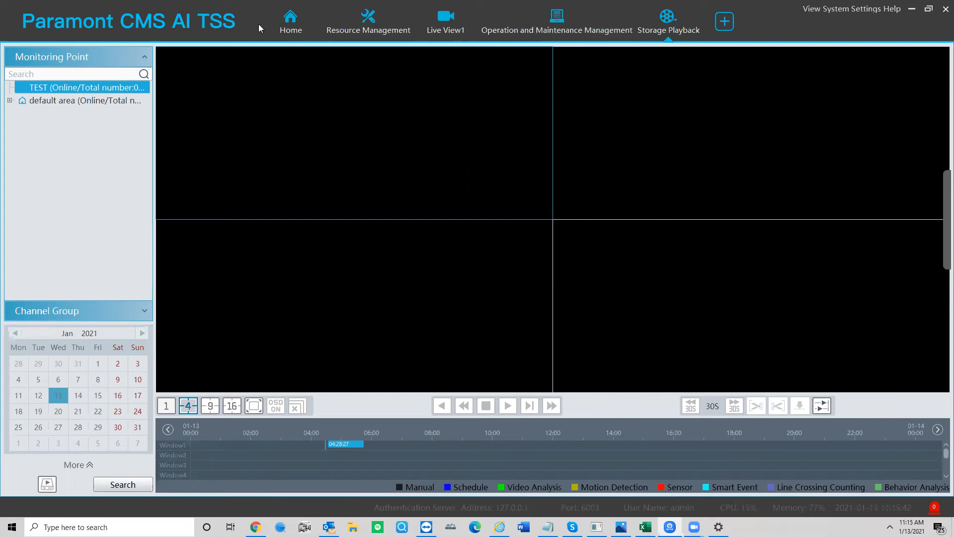